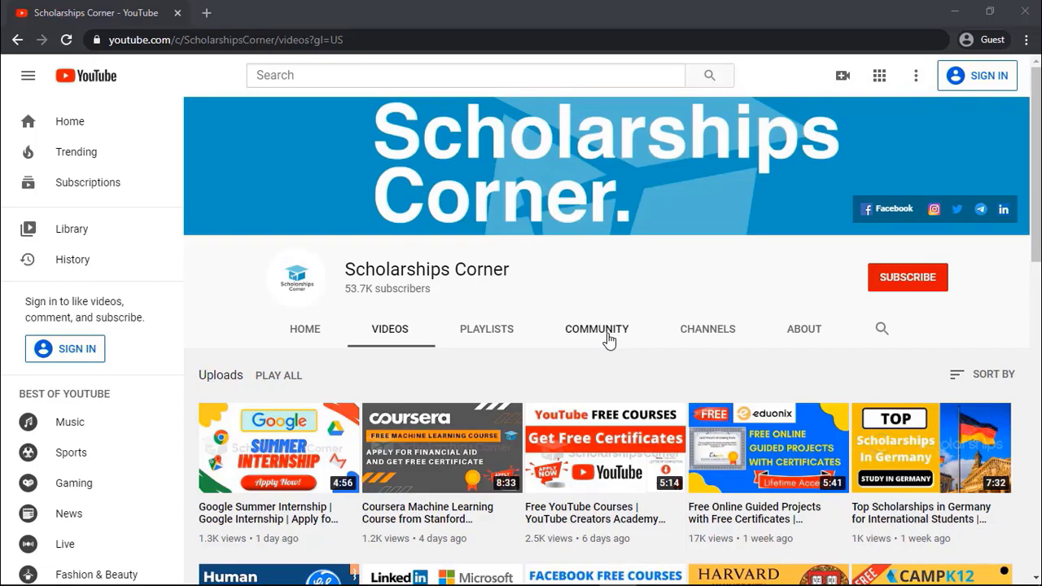
Step: View the Scholarships Corner channel's Community posts and scroll through them
left_click(596, 329)
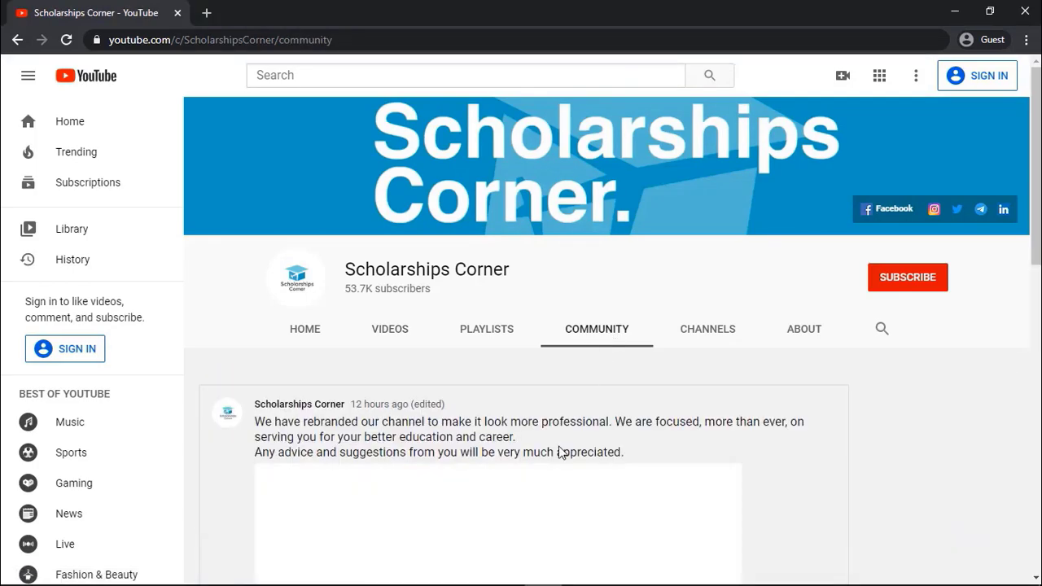
scroll("down", 3)
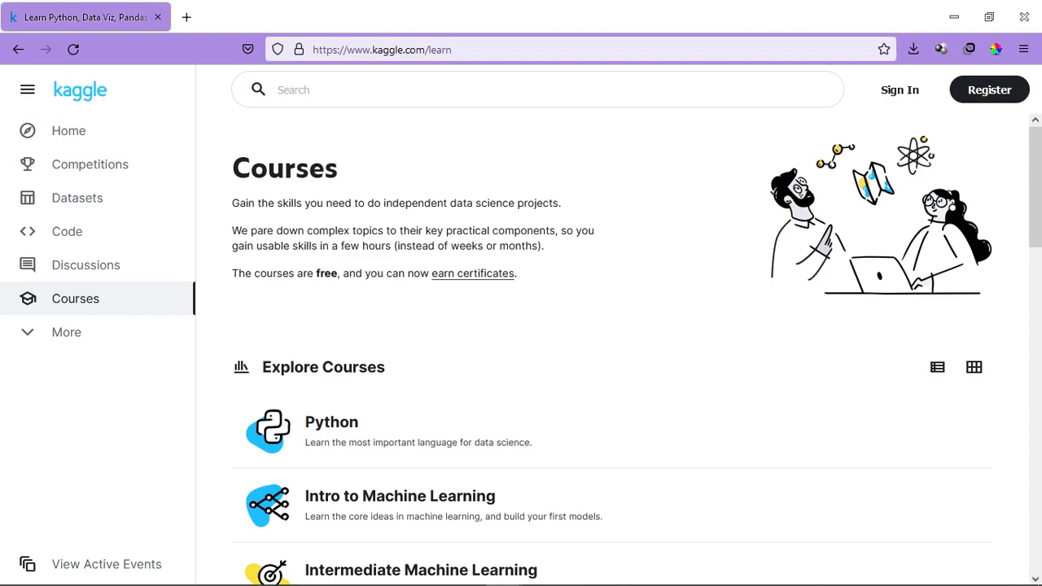
Step: Scroll the Kaggle free courses catalogue toward the Python course
scroll("down", 3)
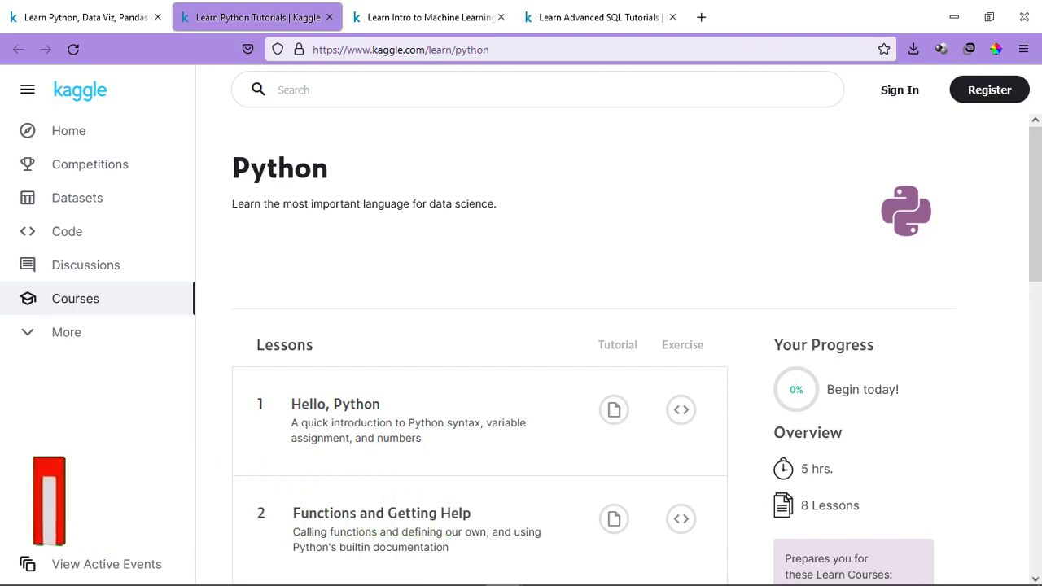
Step: Review Intro to Machine Learning and Advanced SQL courses, then enter the JOINs and UNIONs lesson
left_click(426, 16)
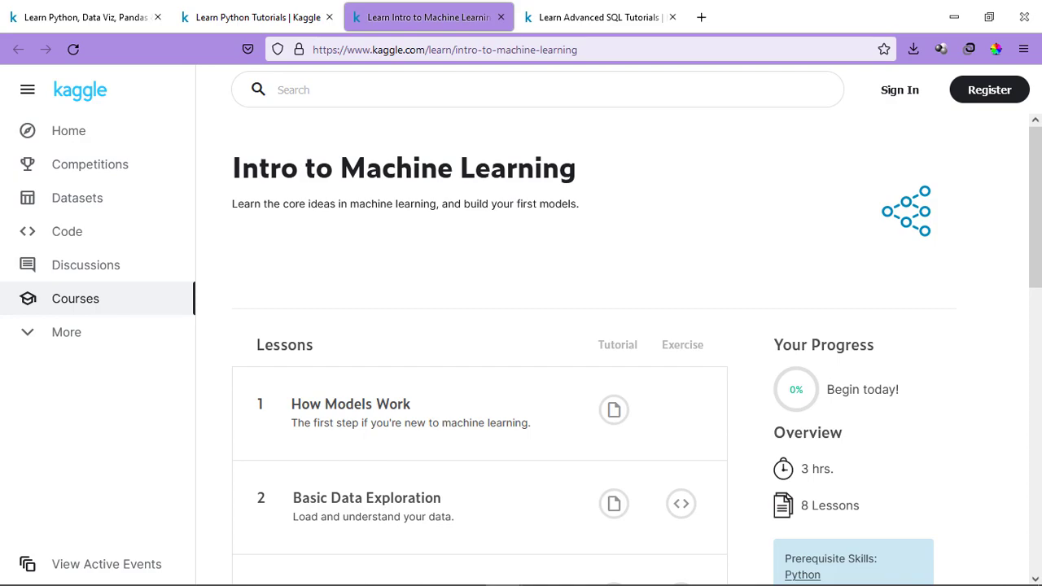
left_click(599, 16)
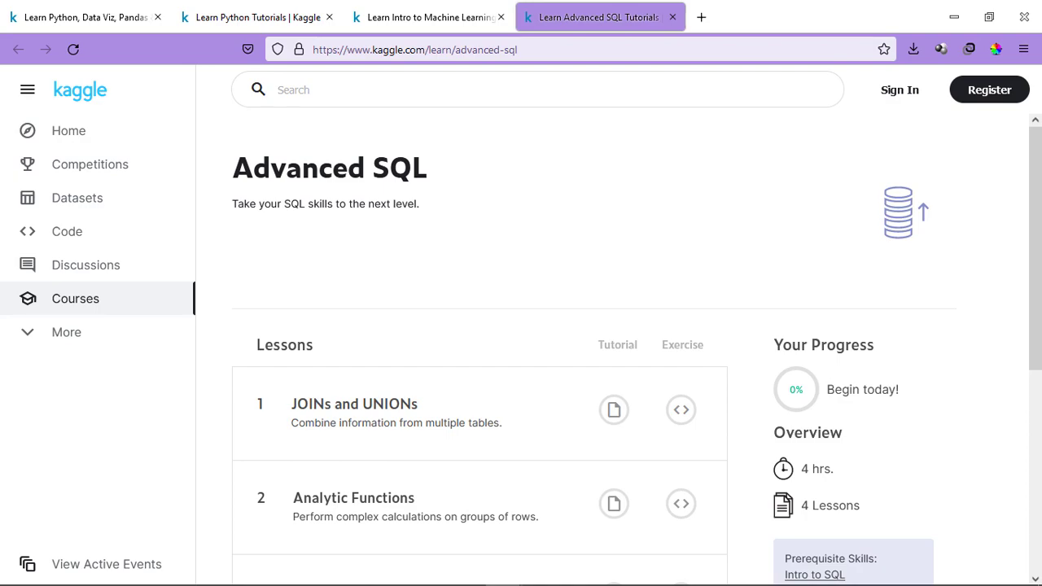
left_click(989, 90)
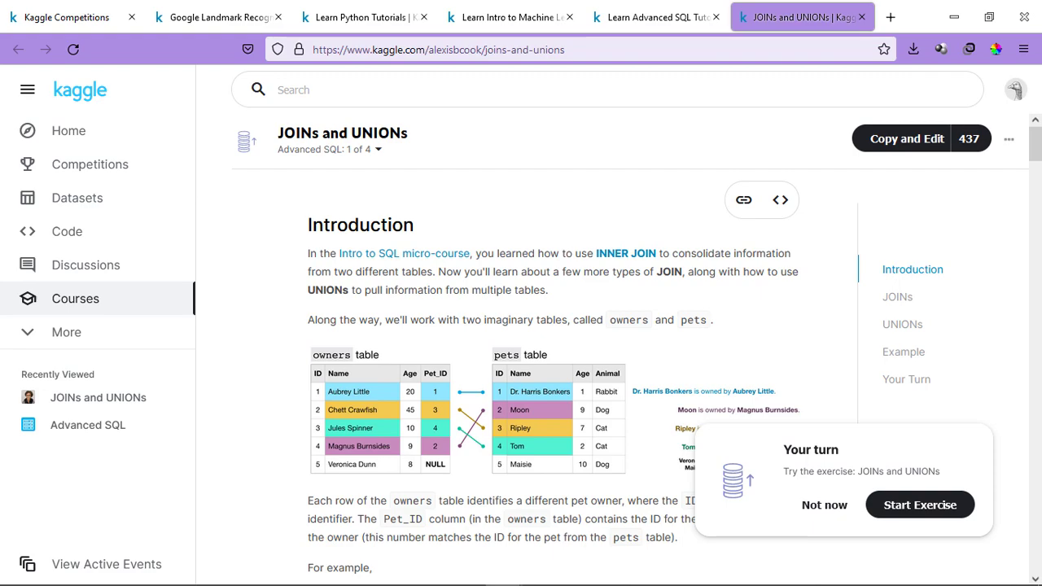
Step: Browse Kaggle Competitions and select the Hindi and Tamil Question Answering challenge
left_click(69, 16)
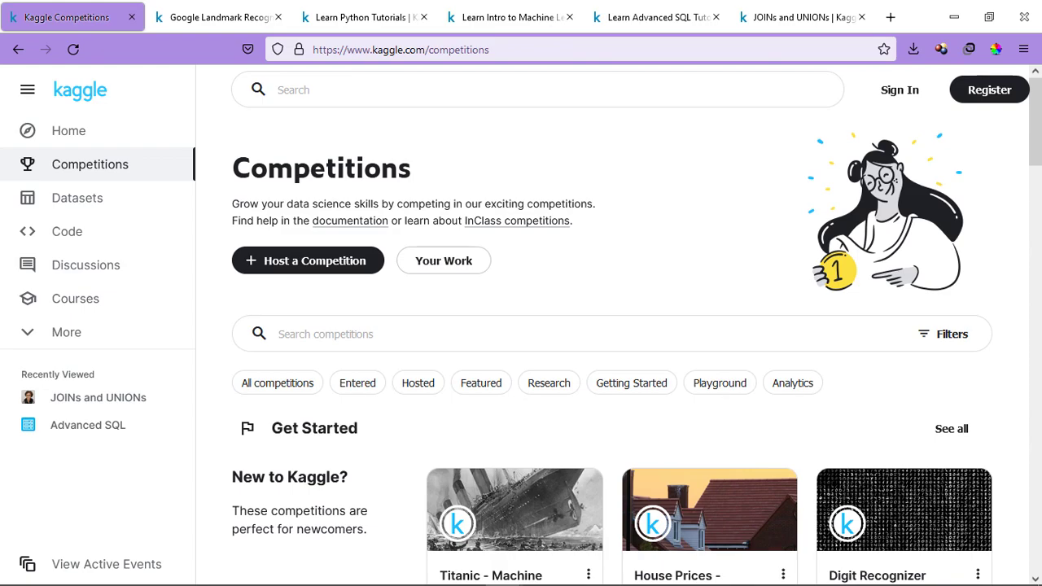
scroll("down", 3)
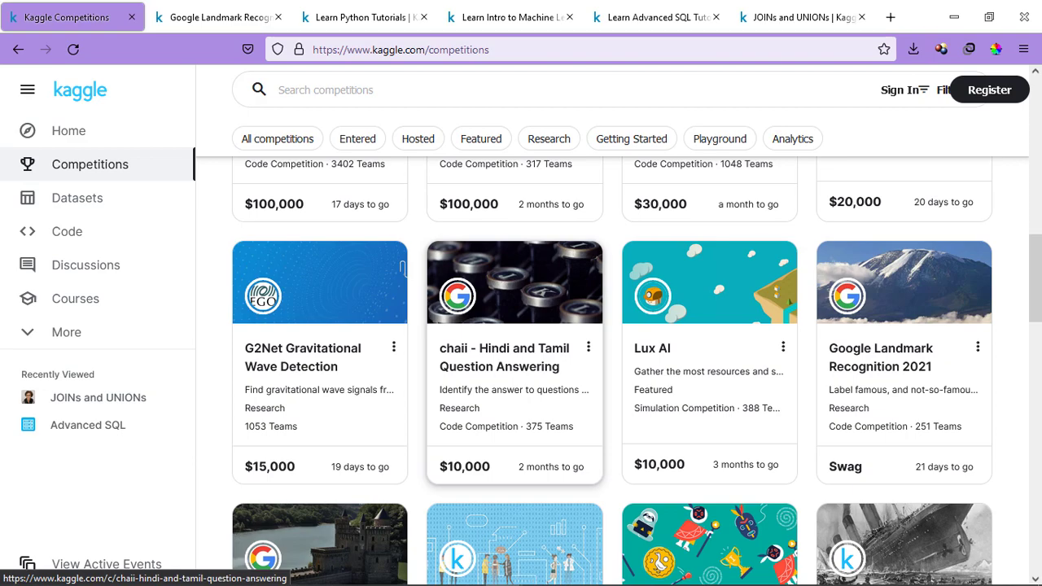
left_click(879, 356)
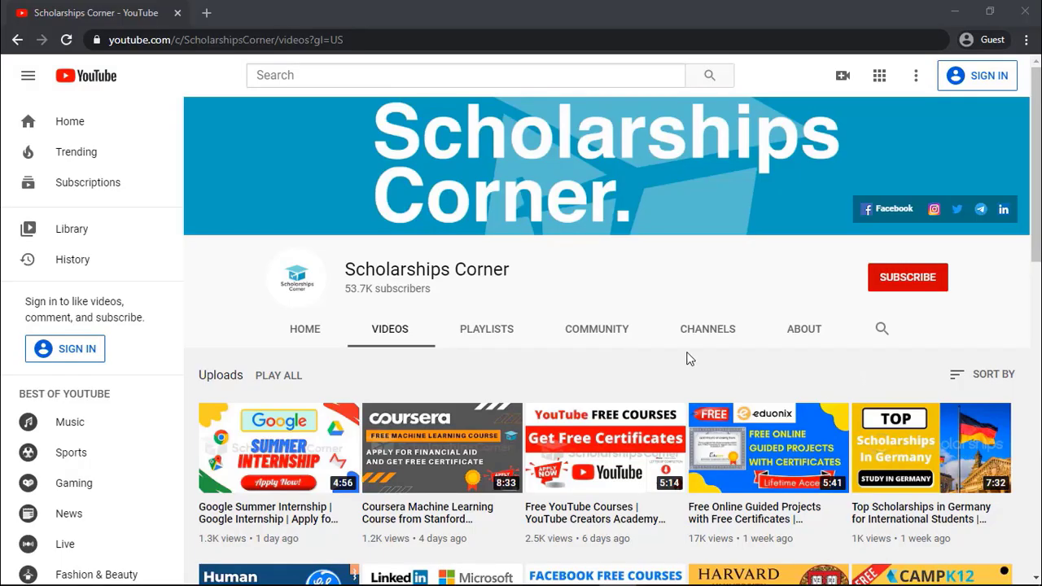
Step: Browse the channel's Community posts, return to Videos and subscribe to Scholarships Corner
left_click(596, 329)
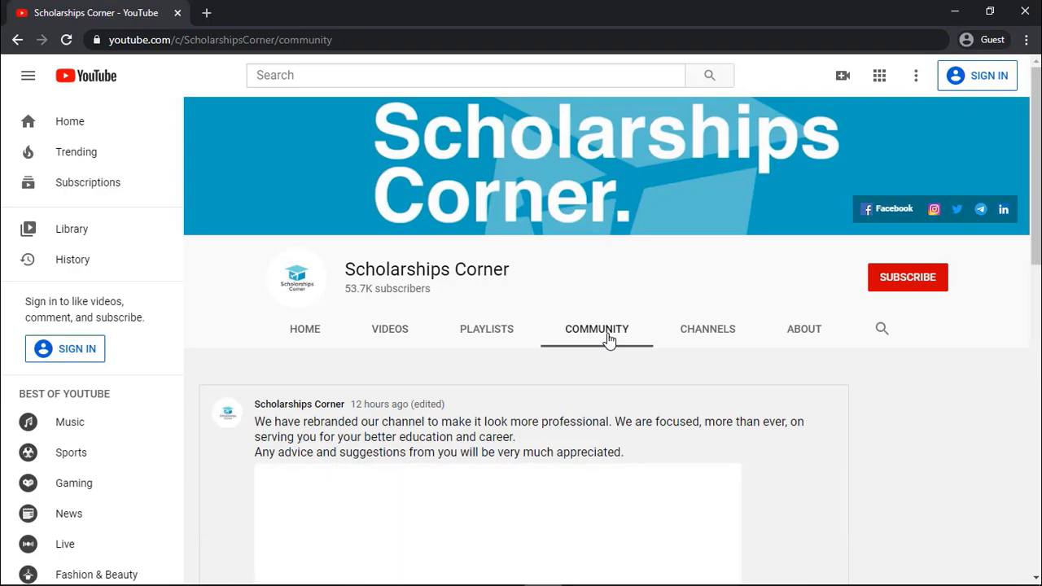
scroll("down", 3)
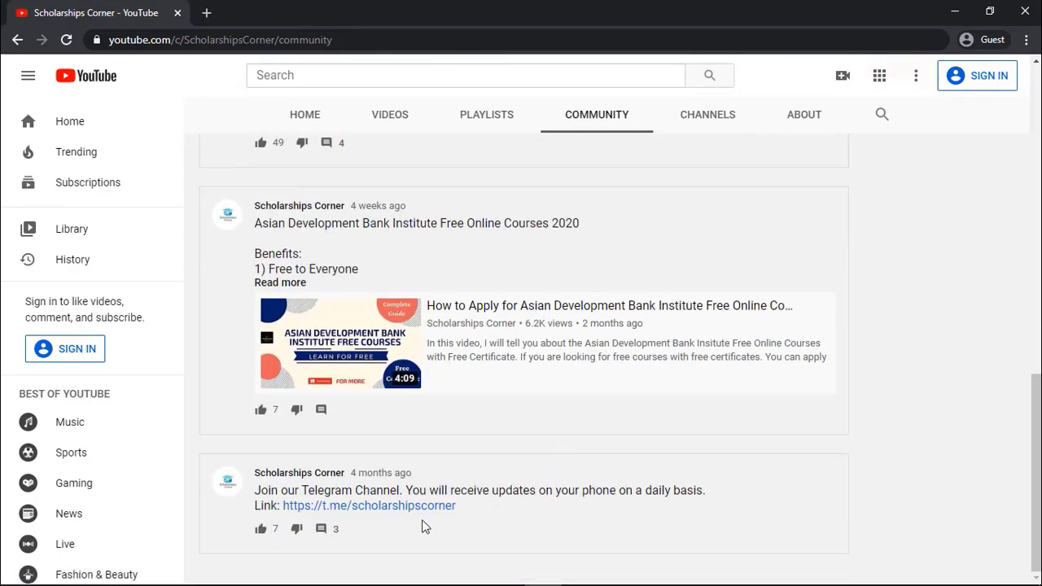
left_click(389, 114)
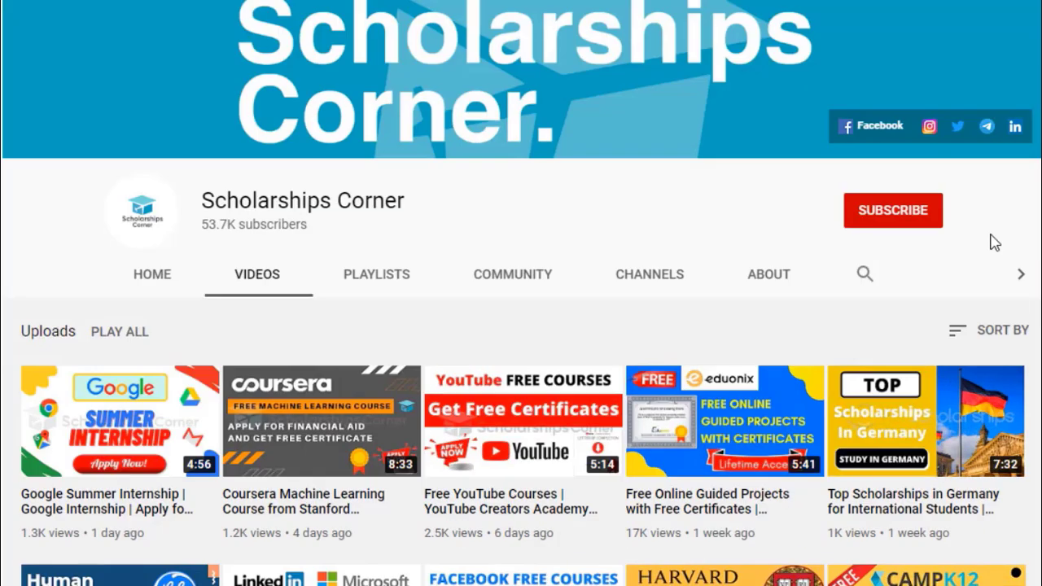
left_click(892, 210)
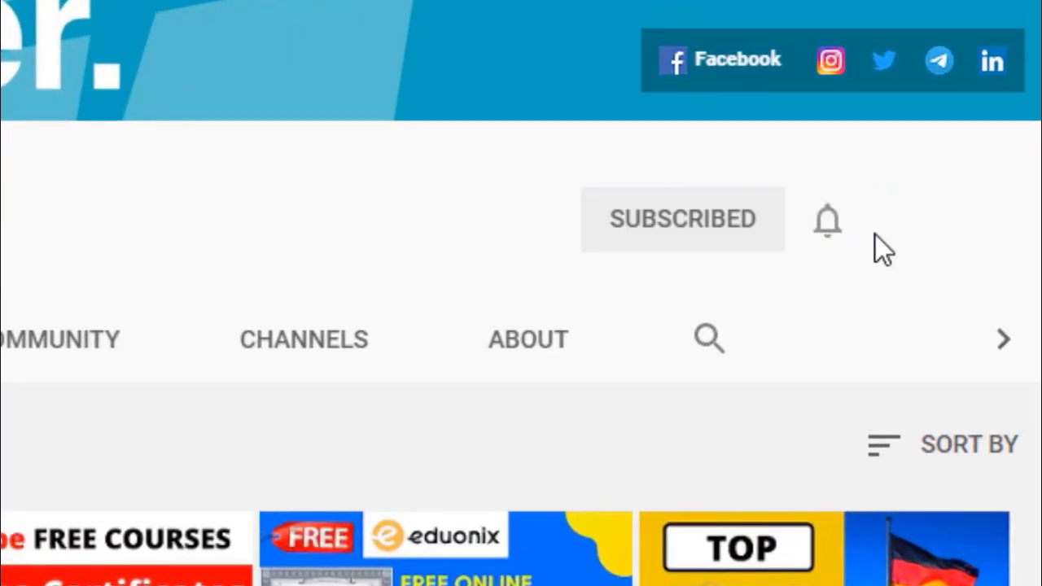